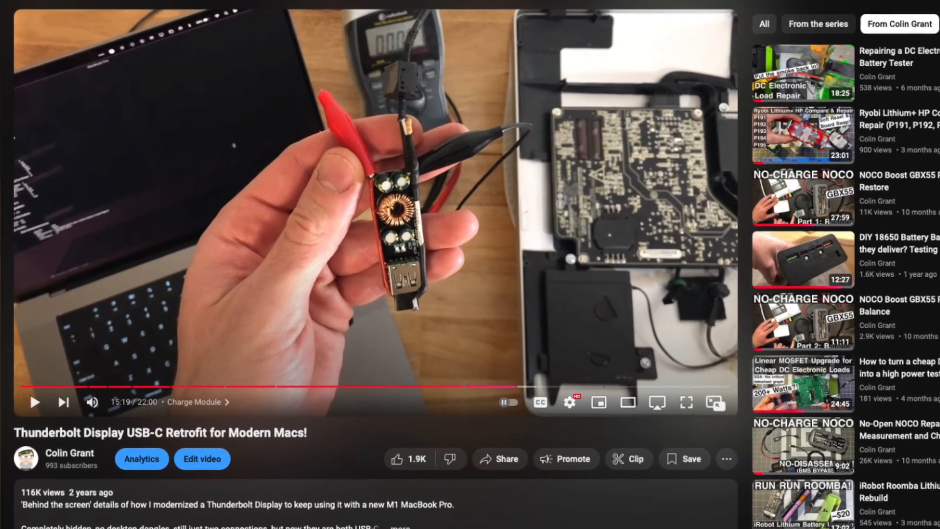
Scroll past the description to the 407-comment section with the pinned comment first
scroll("down", 3)
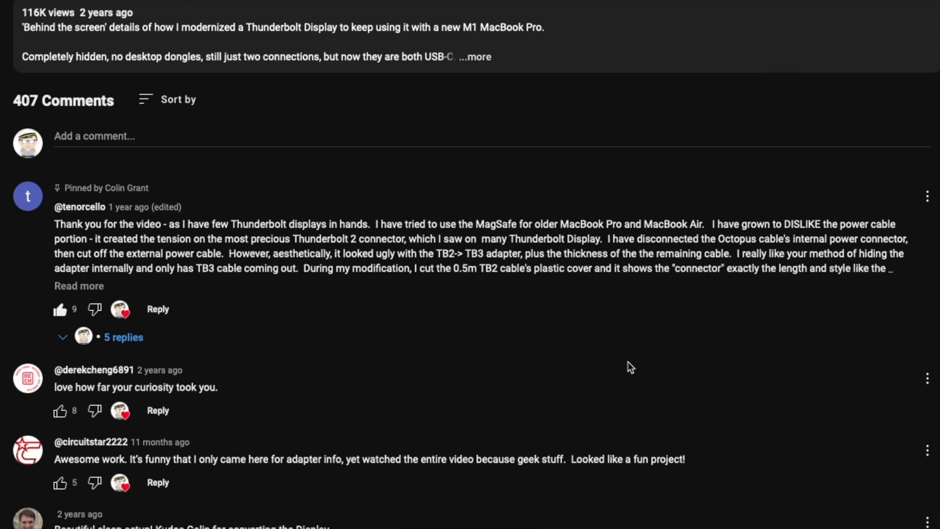
scroll("down", 3)
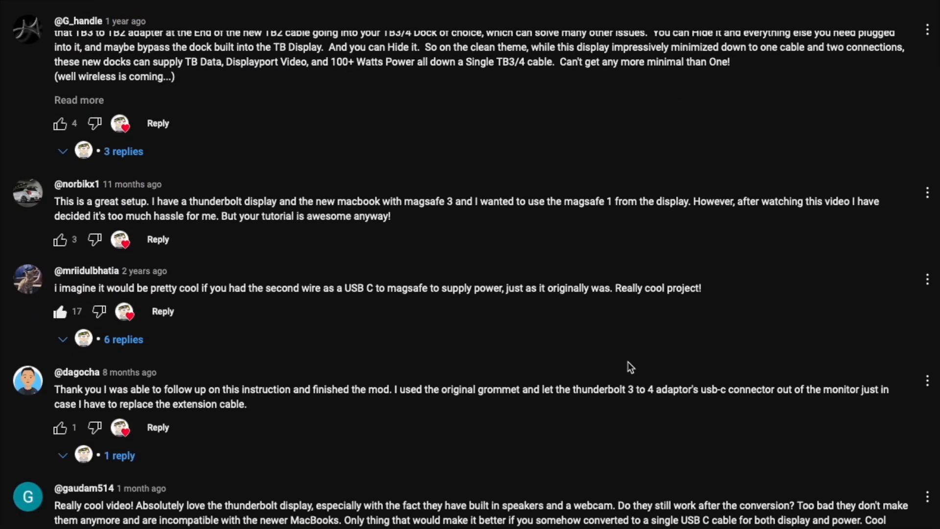
scroll("down", 3)
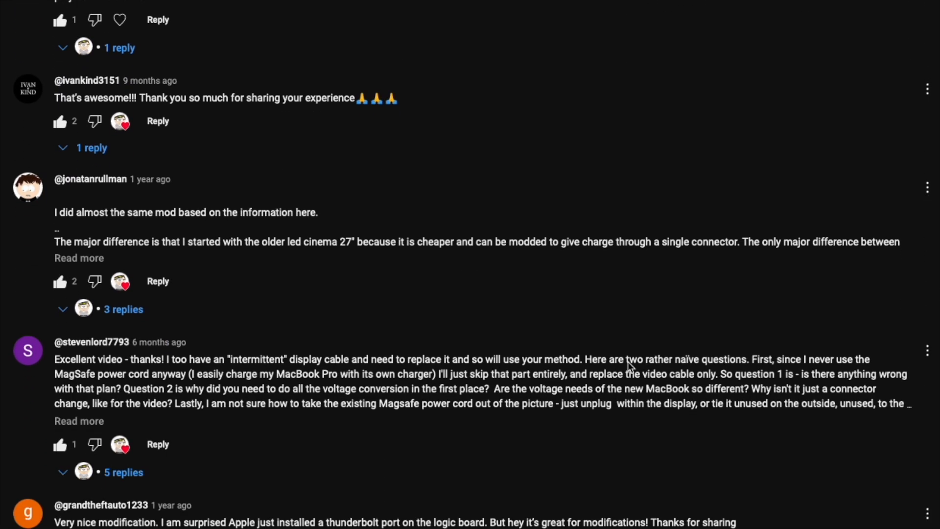
scroll("down", 3)
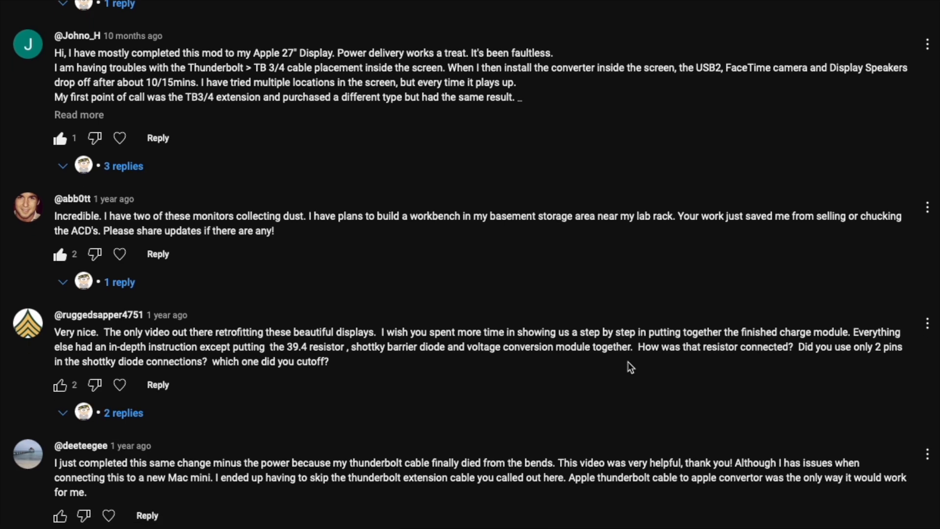
scroll("down", 3)
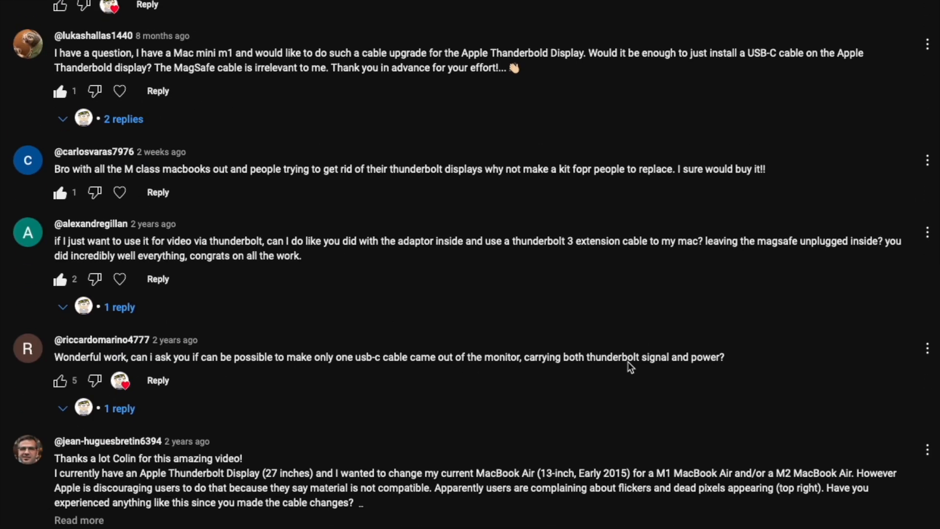
scroll("up", 3)
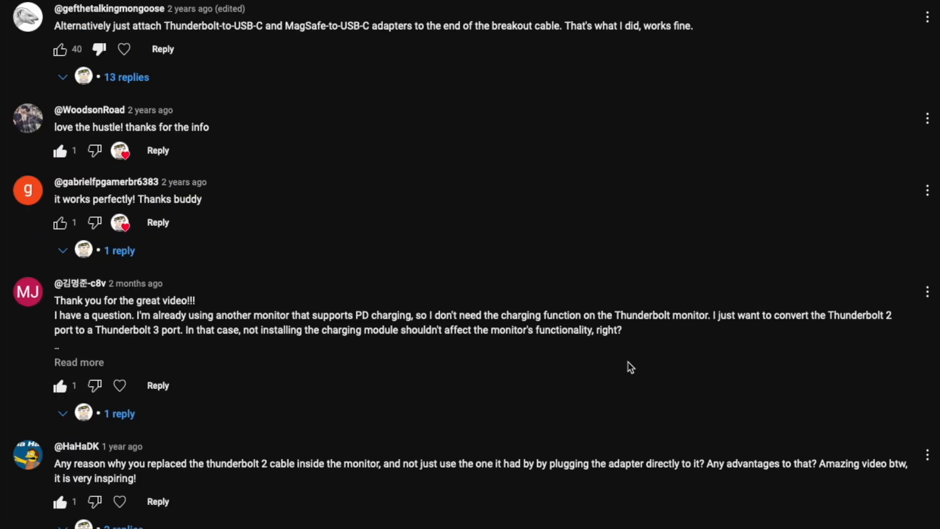
scroll("down", 3)
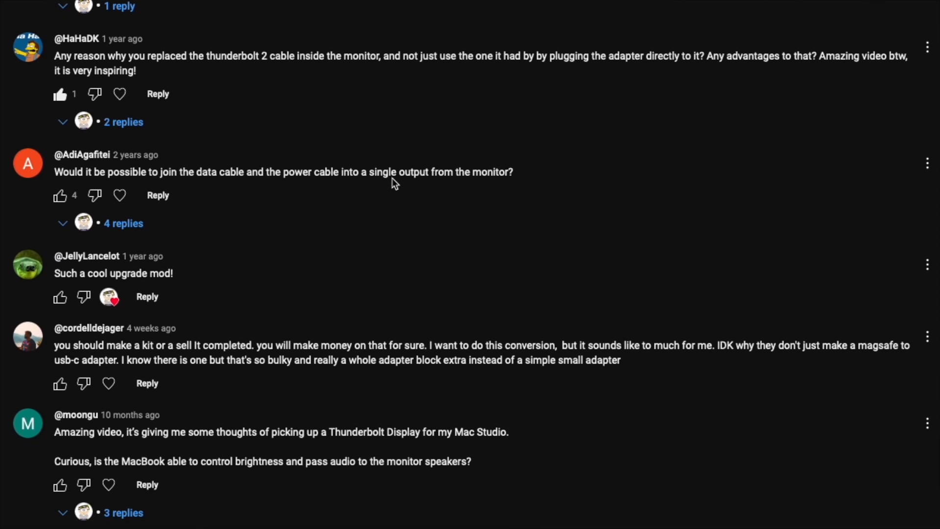
triple_click(281, 172)
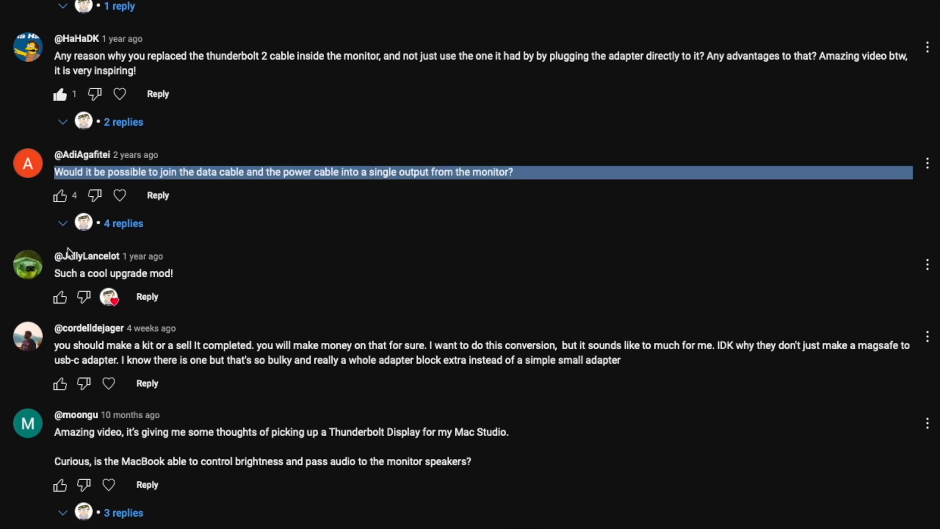
Expand its 4 replies, showing the creator's CalDigit hub answer, and clear the highlight
left_click(62, 223)
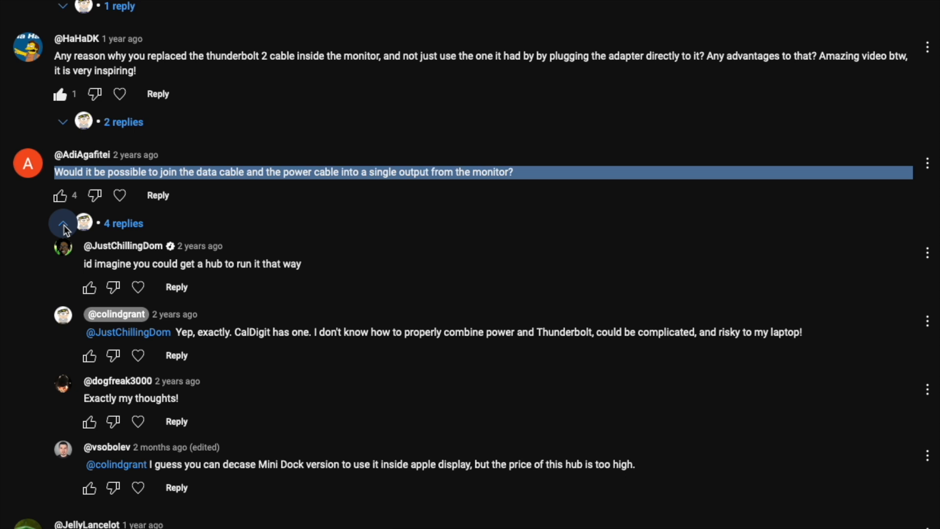
left_click(62, 223)
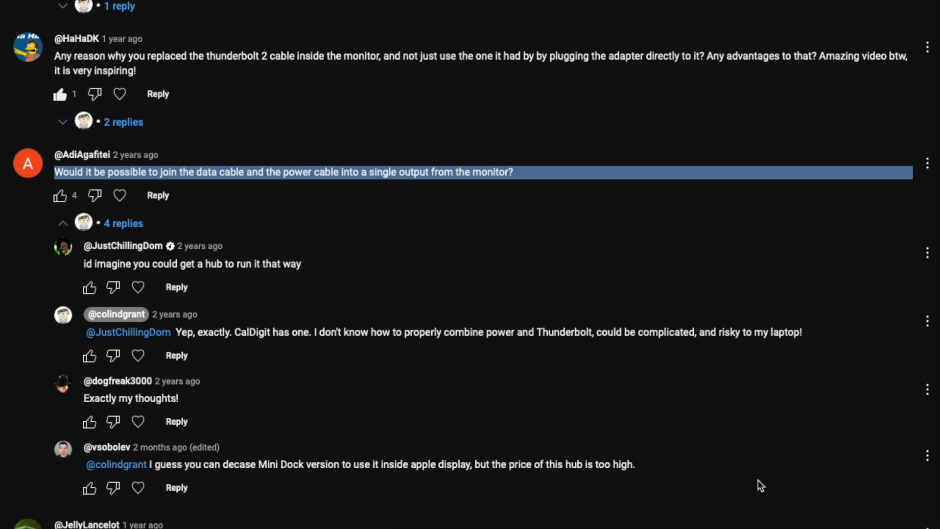
left_click(448, 343)
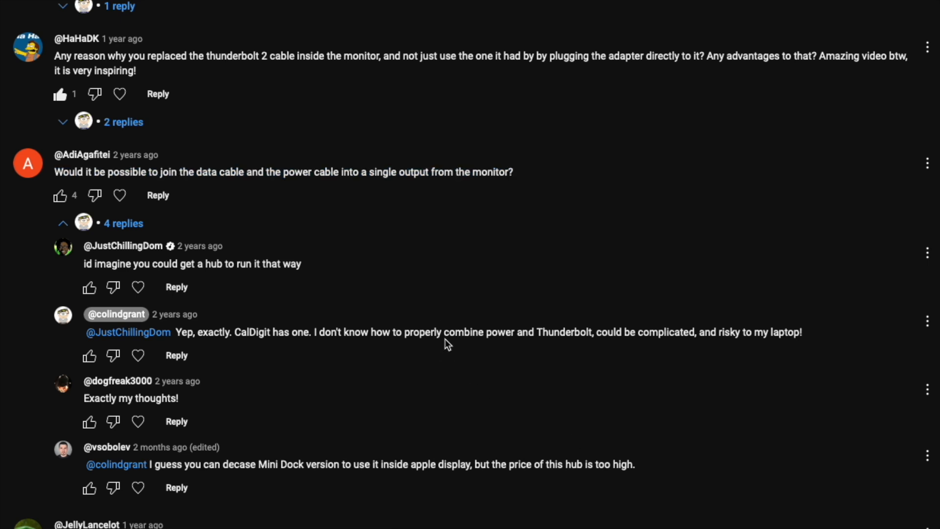